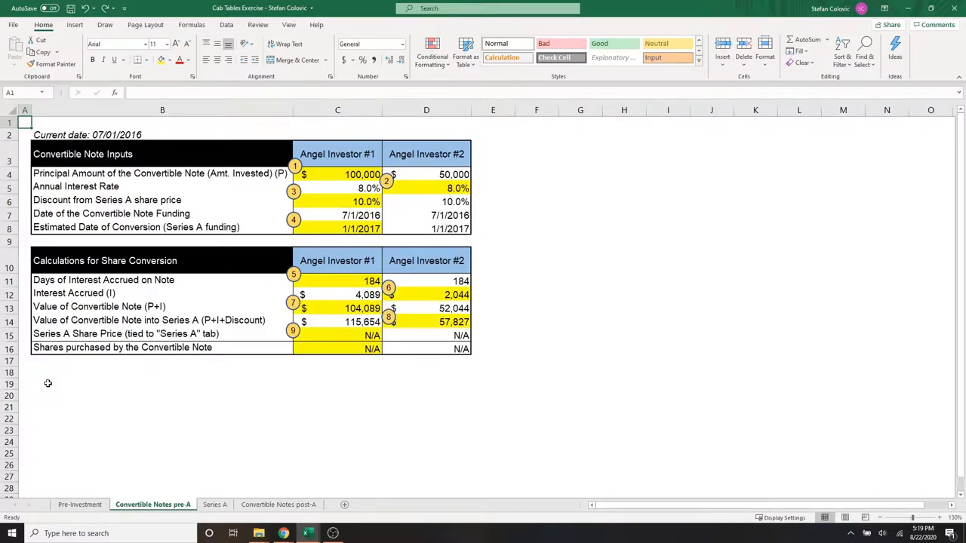
- Review both investors' principals (100,000 and 50,000) and their 8% annual interest rates
{"action": "left_click", "coordinate": [337, 174]}
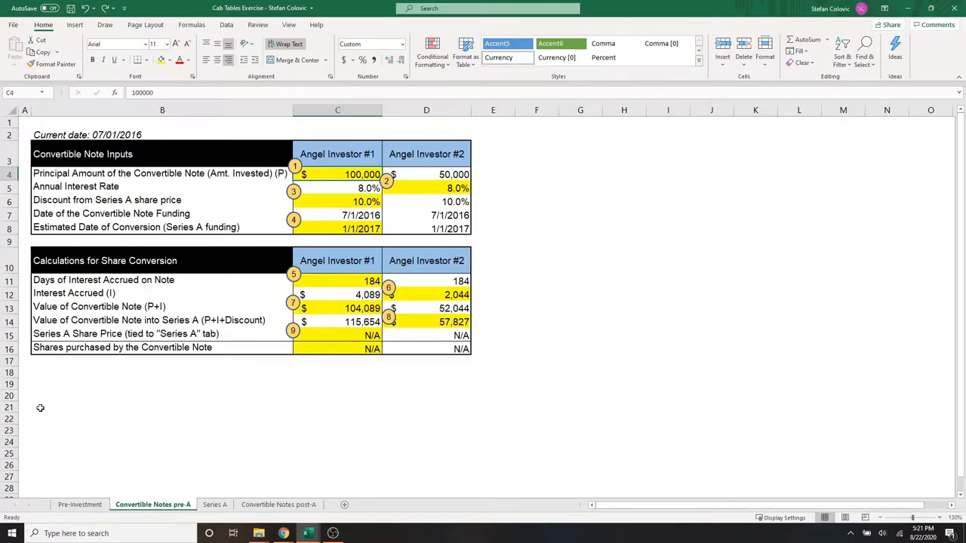
{"action": "left_click", "coordinate": [163, 175]}
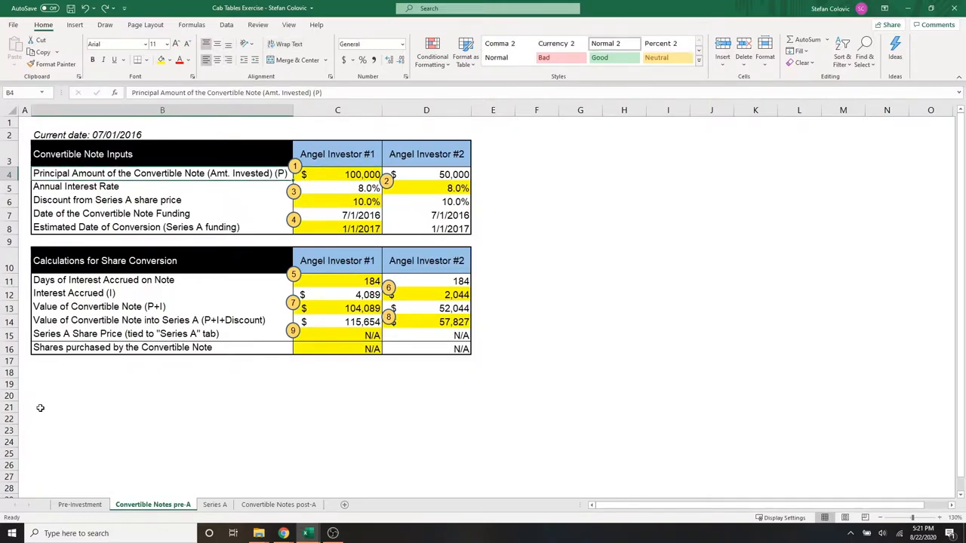
{"action": "left_click", "coordinate": [337, 174]}
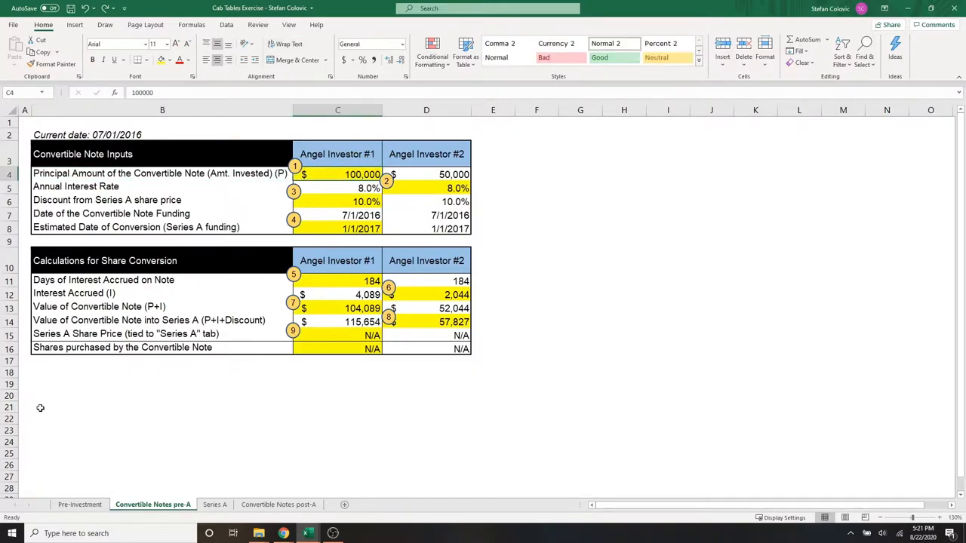
{"action": "left_click", "coordinate": [426, 174]}
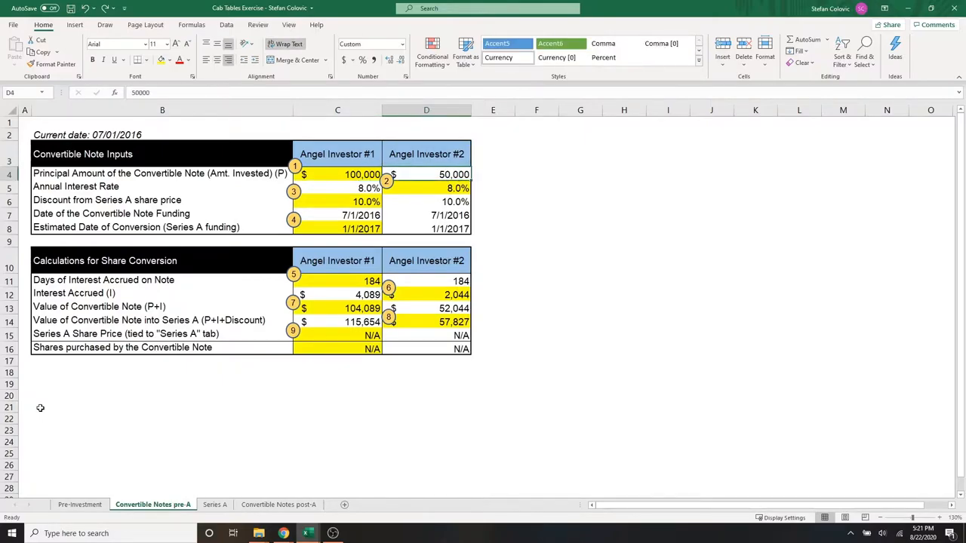
{"action": "left_click", "coordinate": [162, 186]}
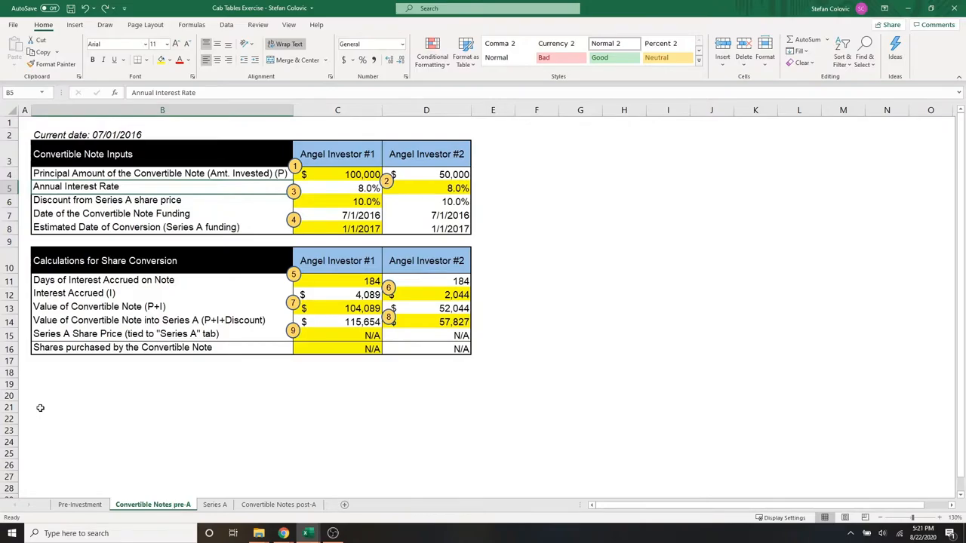
{"action": "left_click", "coordinate": [337, 187]}
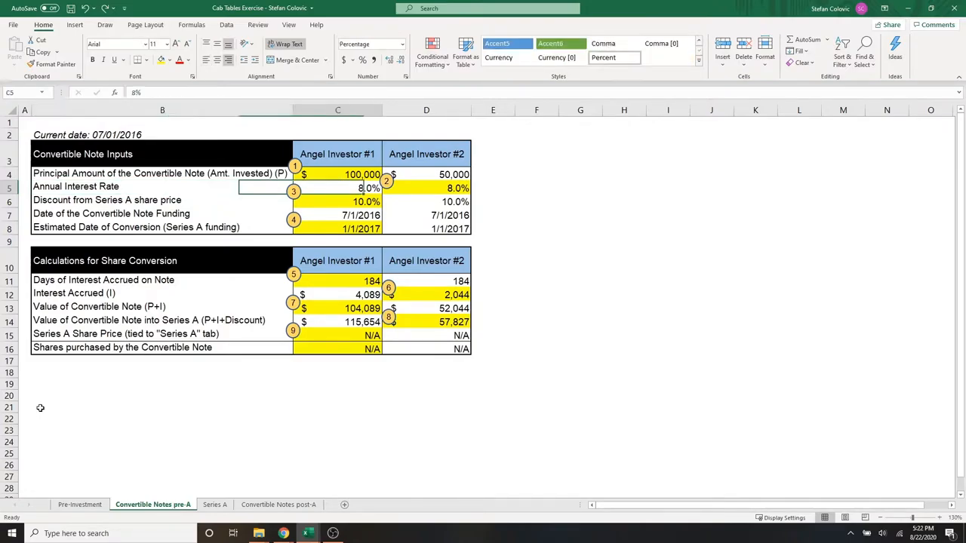
{"action": "left_click", "coordinate": [426, 187]}
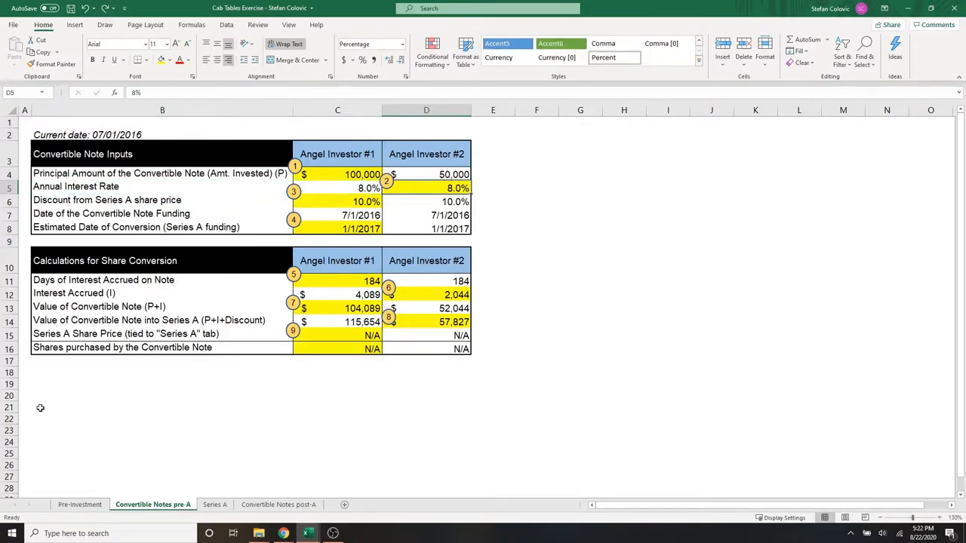
{"action": "left_click", "coordinate": [162, 186]}
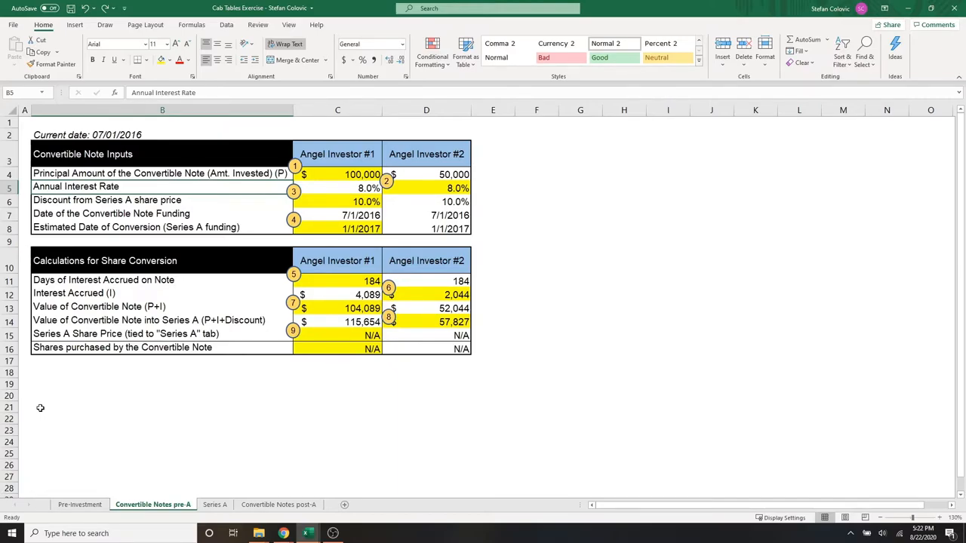
- Review the Series A discount row, then investor 1's conversion date and days-accrued formula
{"action": "left_click", "coordinate": [162, 199]}
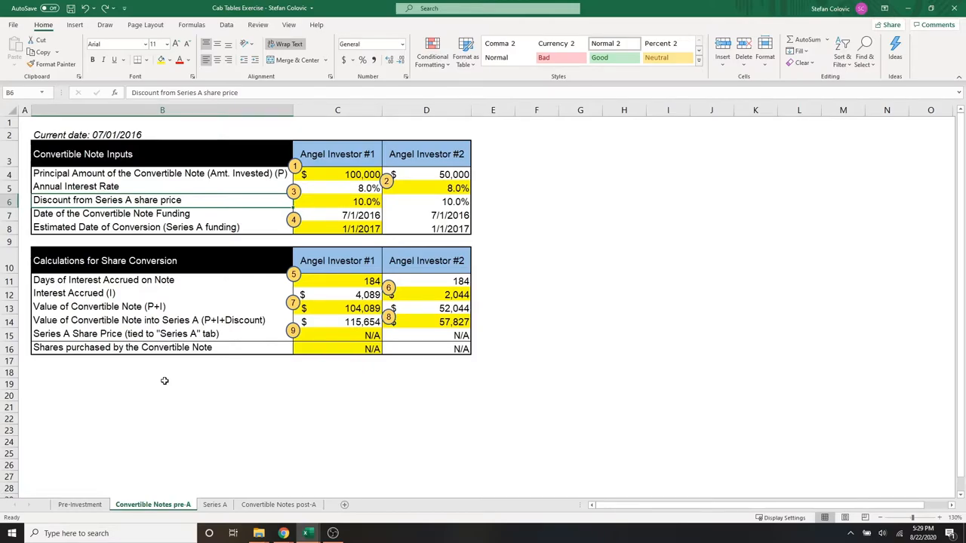
{"action": "left_click", "coordinate": [162, 213]}
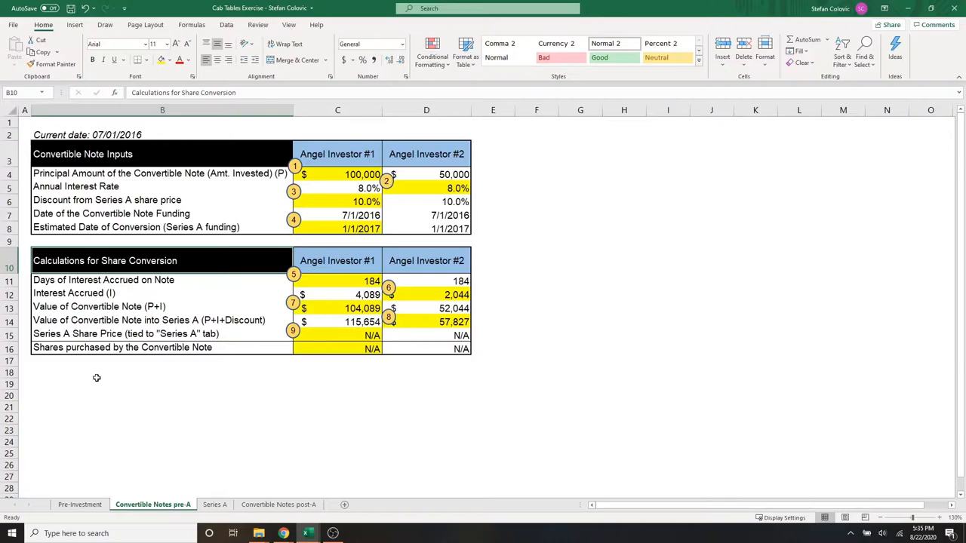
{"action": "mouse_move", "coordinate": [326, 230]}
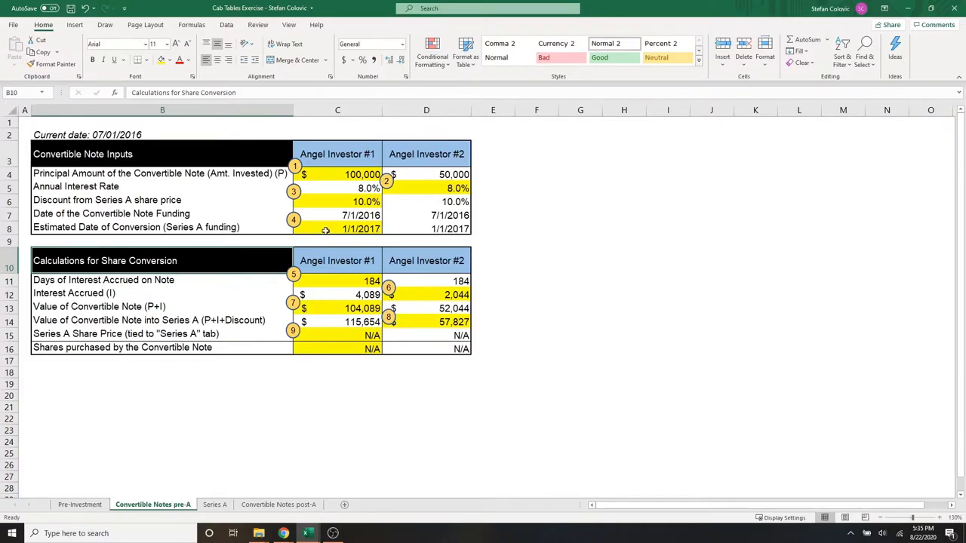
{"action": "left_click", "coordinate": [337, 228]}
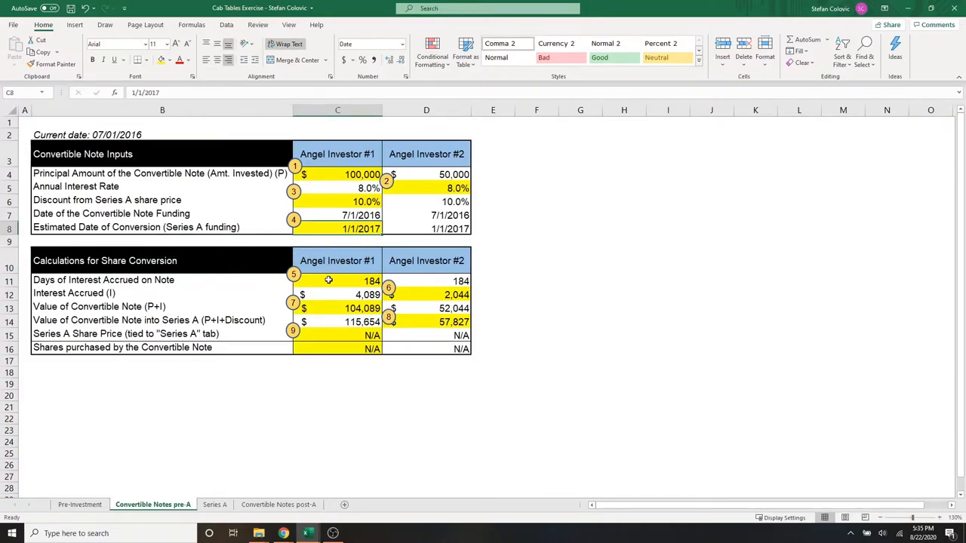
{"action": "mouse_move", "coordinate": [266, 289]}
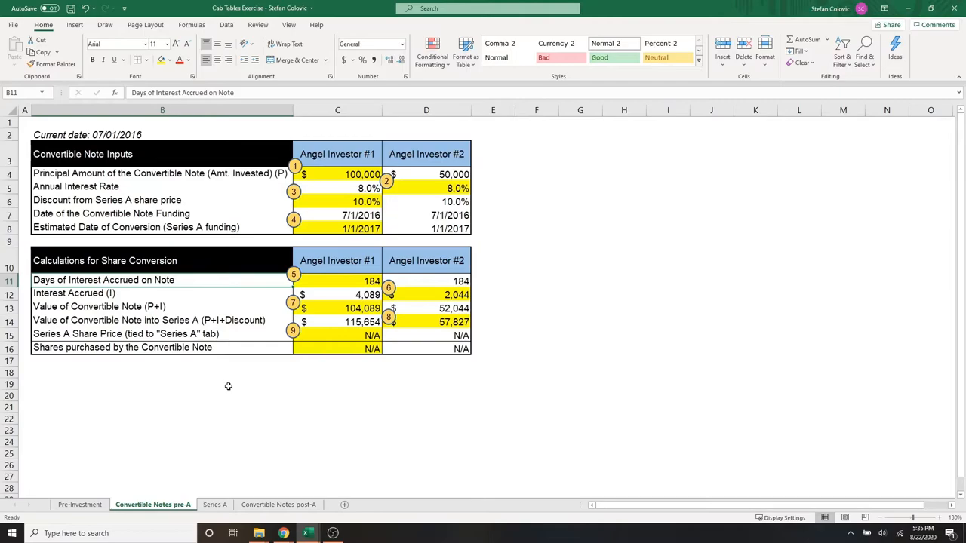
{"action": "left_click", "coordinate": [337, 280]}
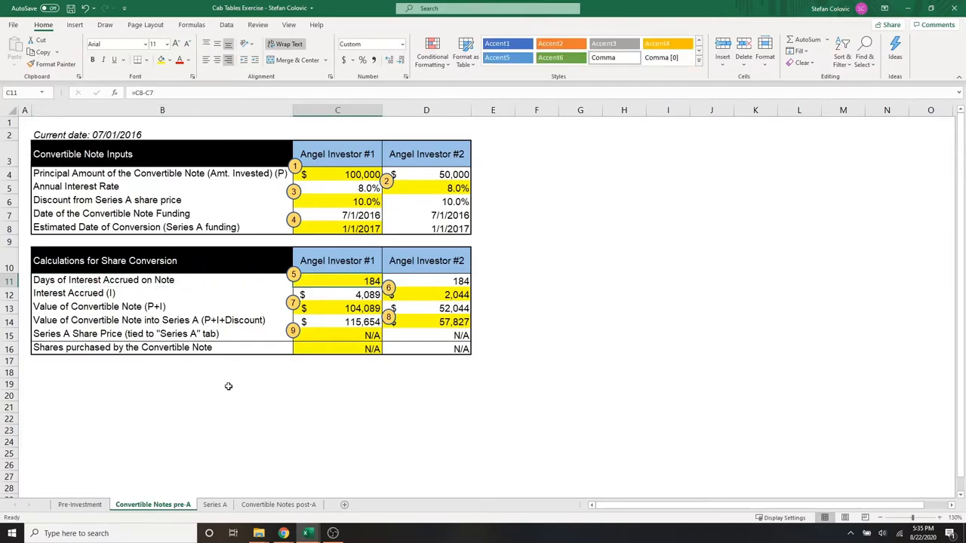
{"action": "double_click", "coordinate": [337, 280]}
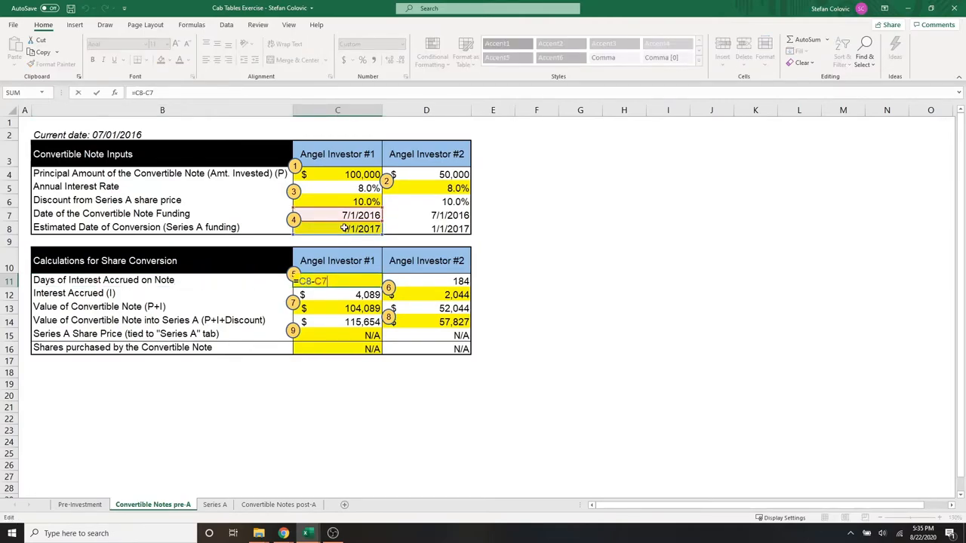
{"action": "mouse_move", "coordinate": [256, 285]}
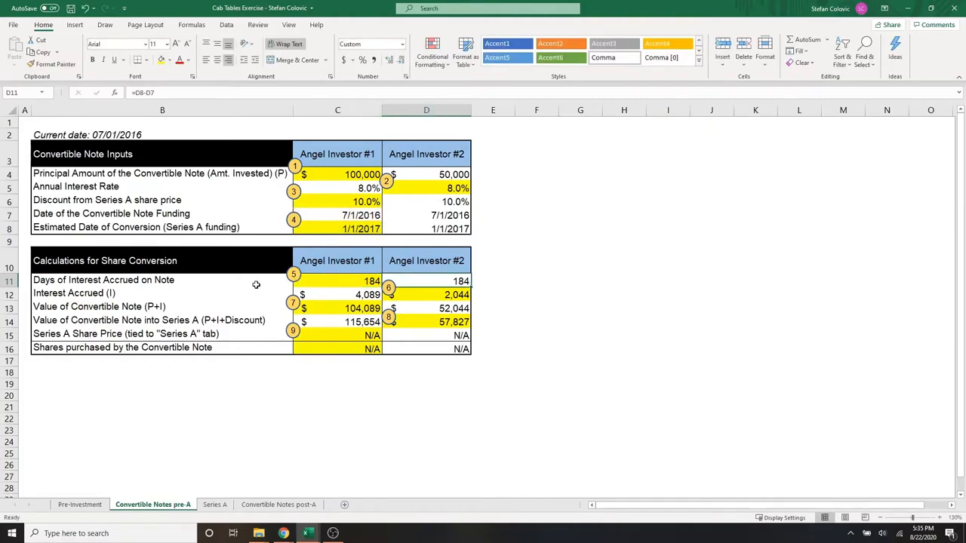
{"action": "left_click", "coordinate": [337, 280]}
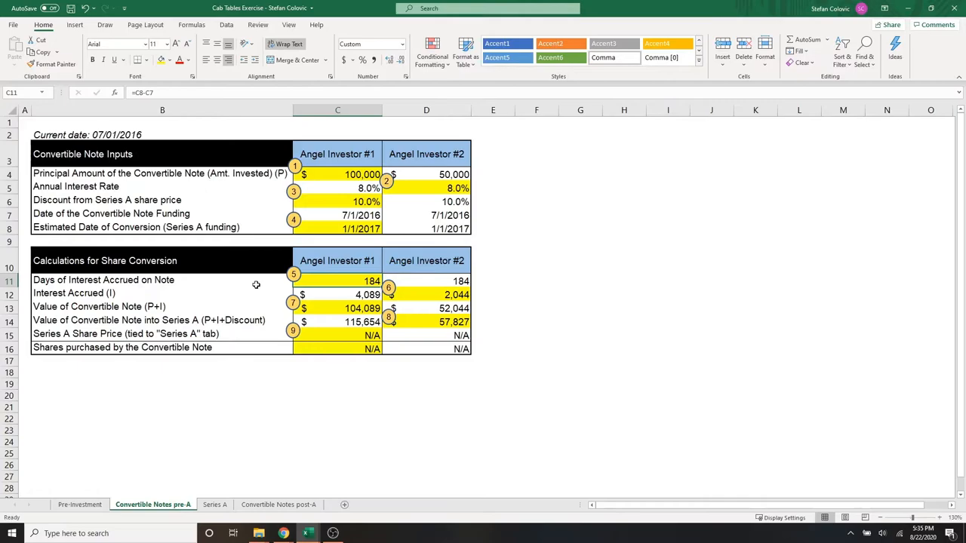
- Inspect both investors' interest accrued formulas and the principal they reference
{"action": "left_click", "coordinate": [426, 294]}
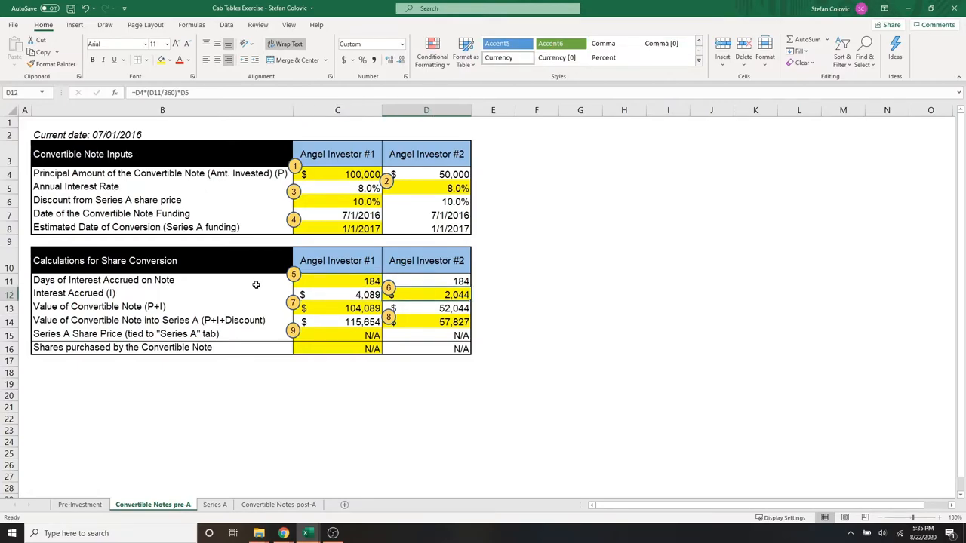
{"action": "left_click", "coordinate": [162, 293]}
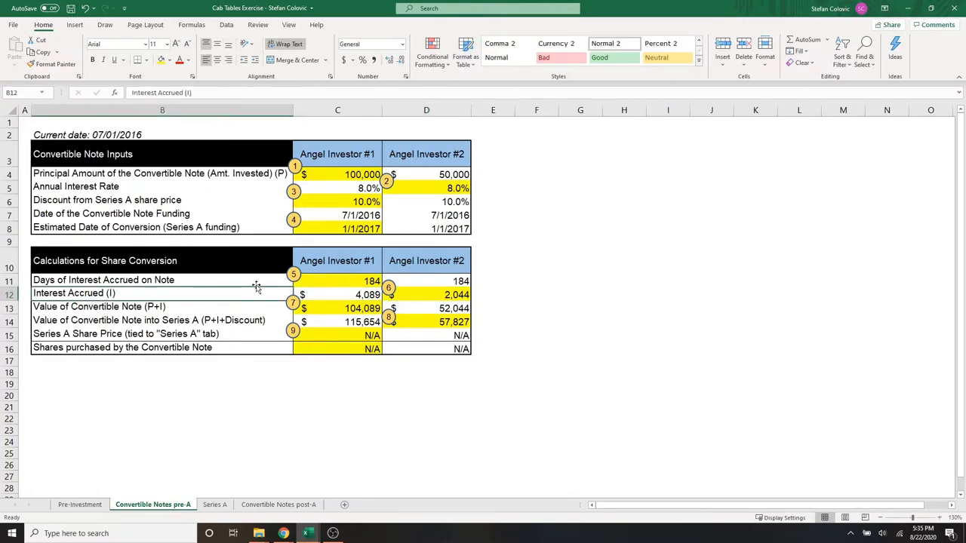
{"action": "left_click", "coordinate": [337, 293]}
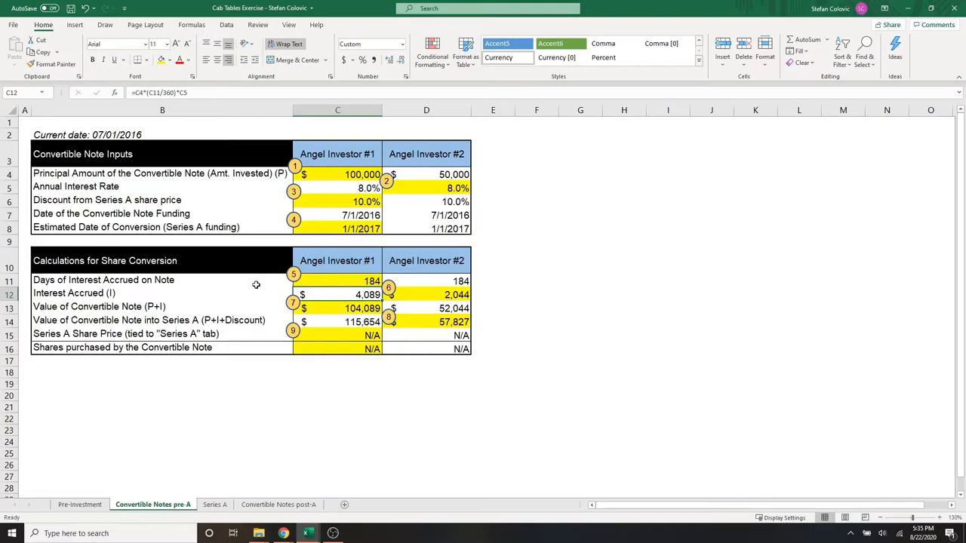
{"action": "double_click", "coordinate": [337, 294]}
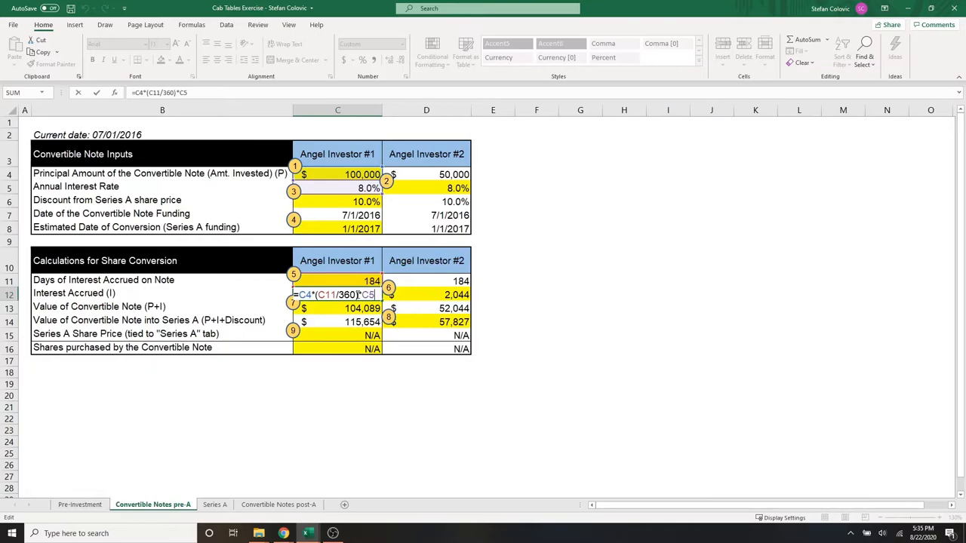
{"action": "mouse_move", "coordinate": [420, 218]}
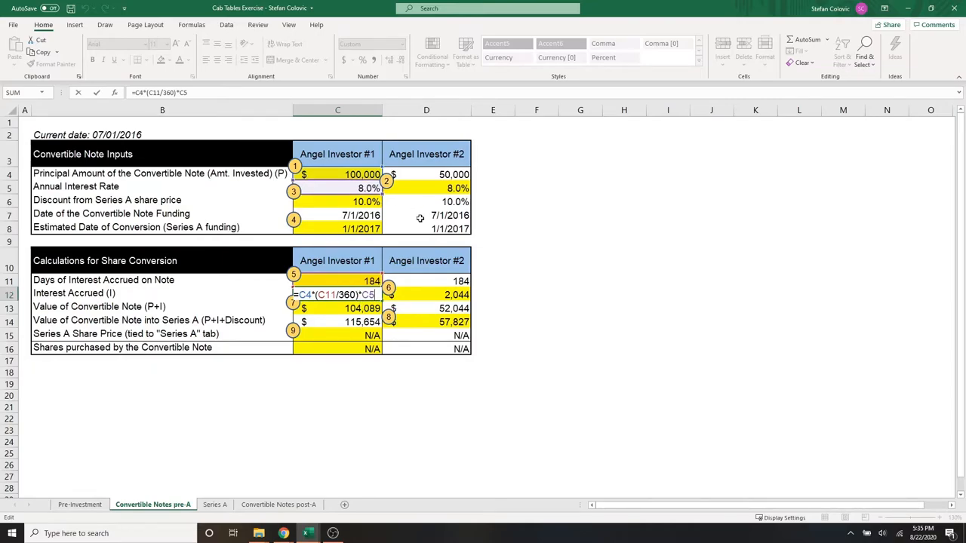
{"action": "key", "text": "Return"}
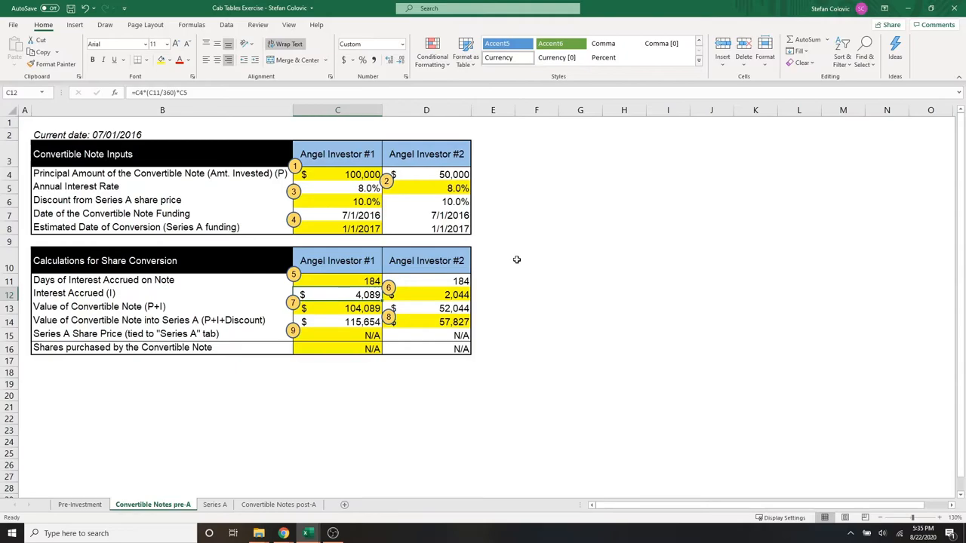
{"action": "left_click", "coordinate": [426, 295]}
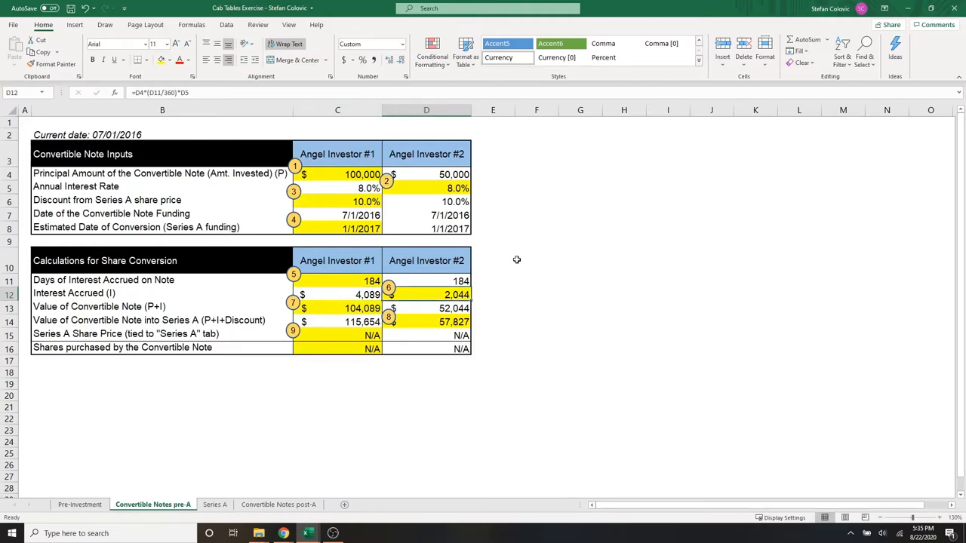
{"action": "left_click", "coordinate": [337, 294]}
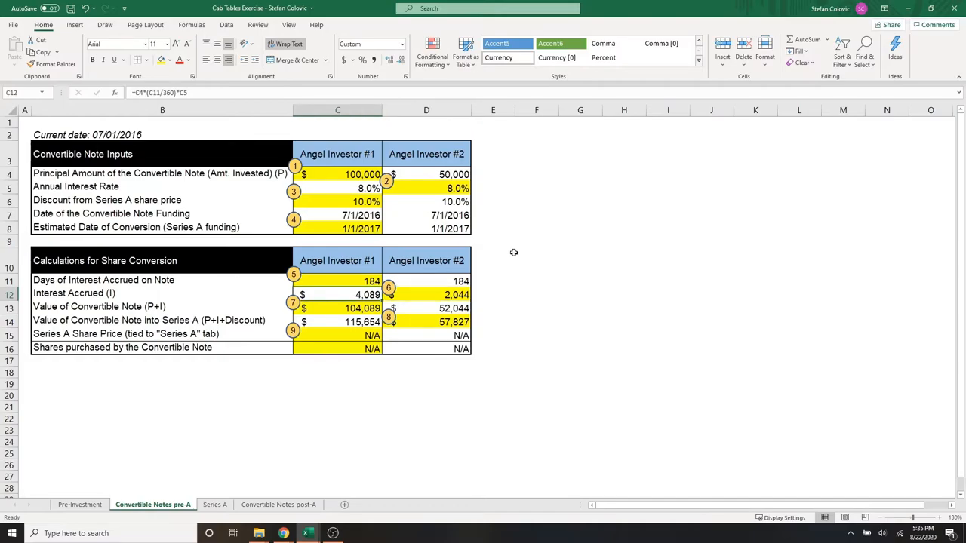
{"action": "left_click", "coordinate": [426, 174]}
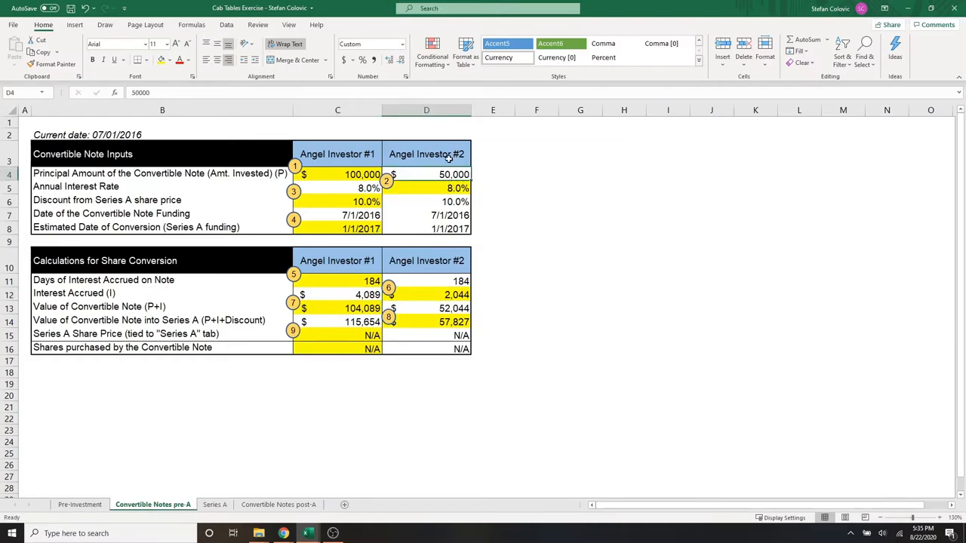
- Inspect investor 1's Value of Convertible Note (P+I) formula in C13 and its references
{"action": "left_click", "coordinate": [337, 307]}
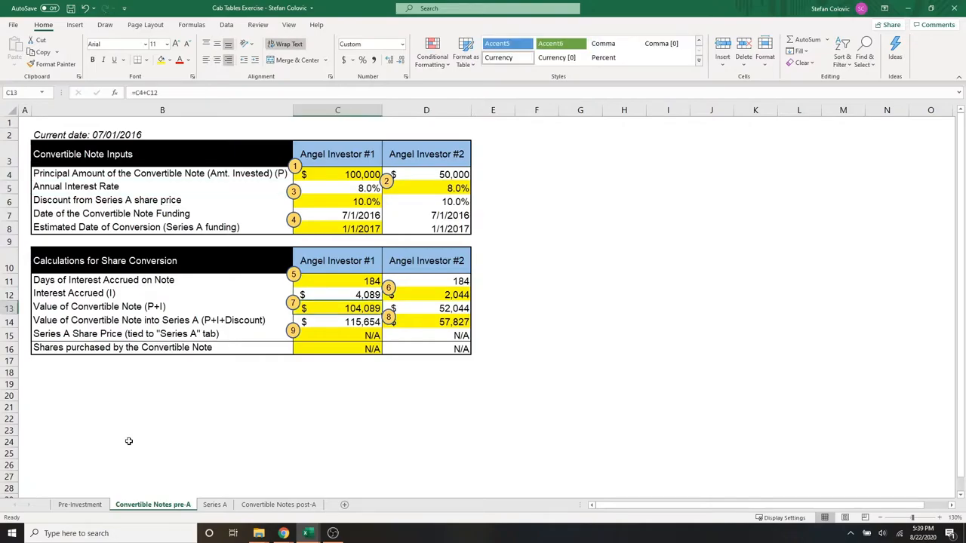
{"action": "left_click", "coordinate": [162, 306]}
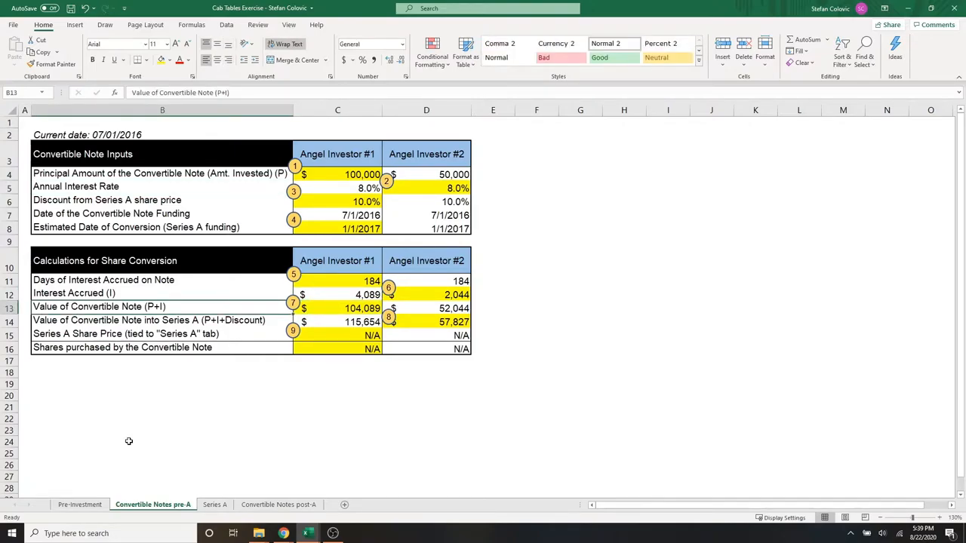
{"action": "left_click", "coordinate": [337, 306]}
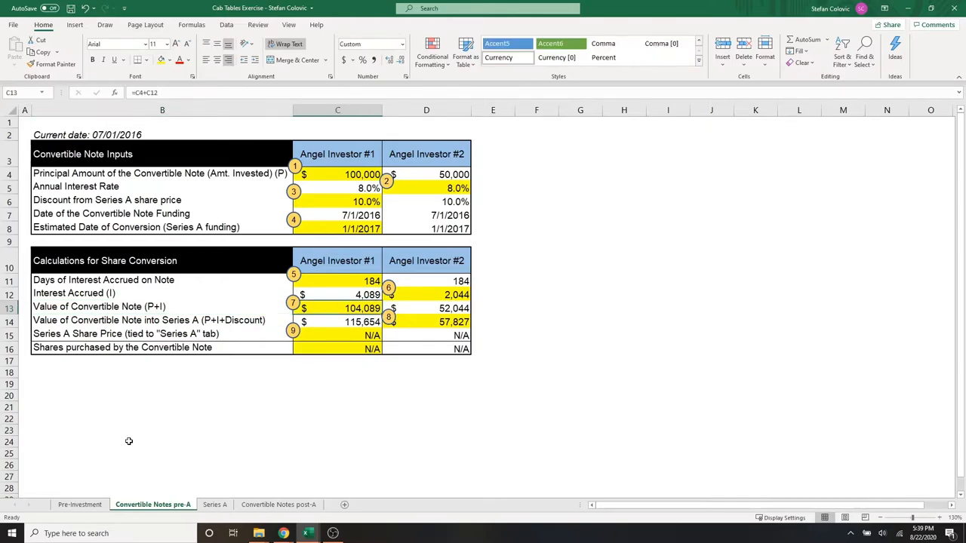
{"action": "double_click", "coordinate": [337, 308]}
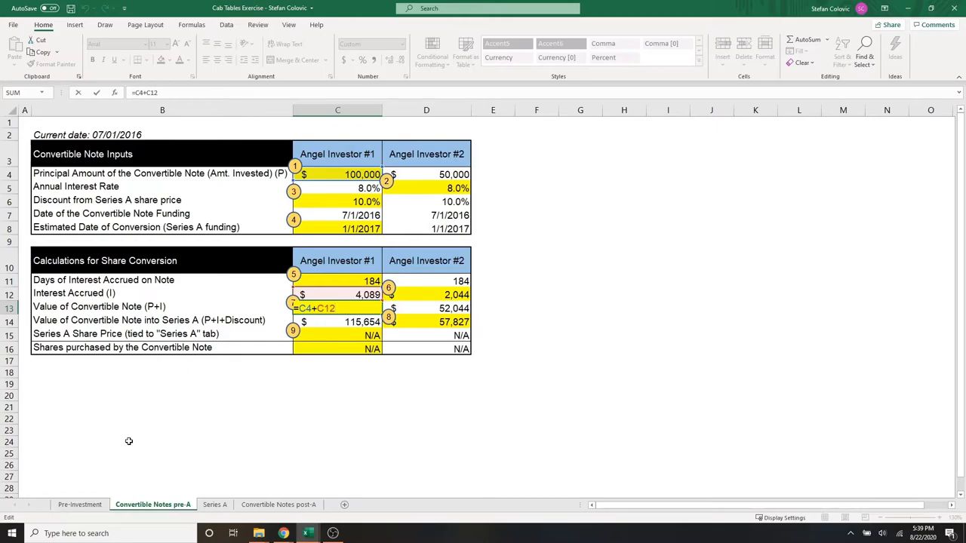
{"action": "key", "text": "Return"}
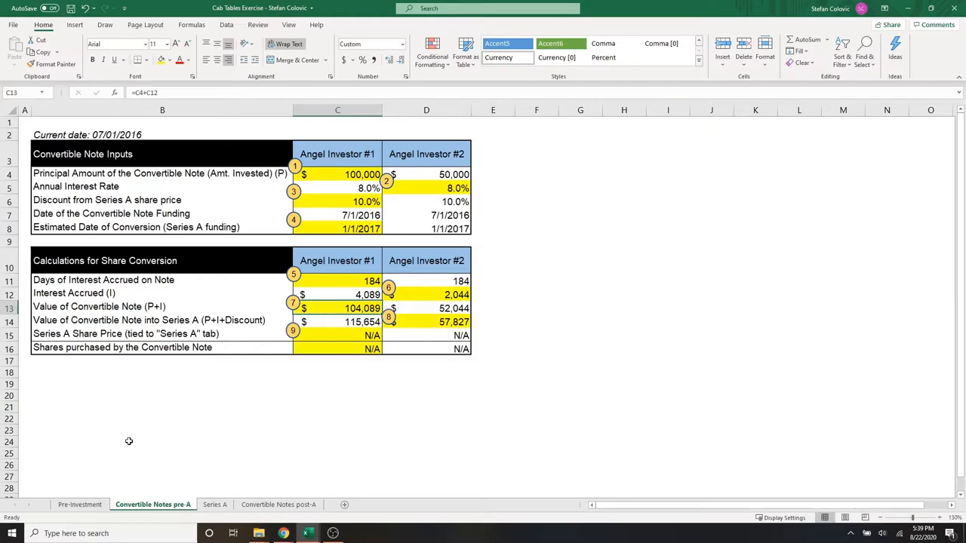
- Inspect investor 1's Series A conversion value formula in C14 and its references
{"action": "left_click", "coordinate": [162, 320]}
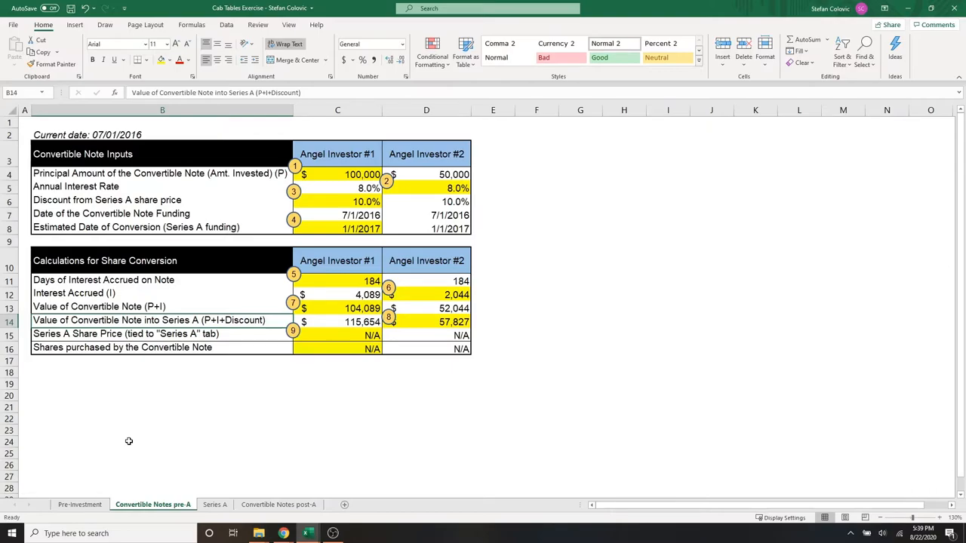
{"action": "left_click", "coordinate": [338, 320]}
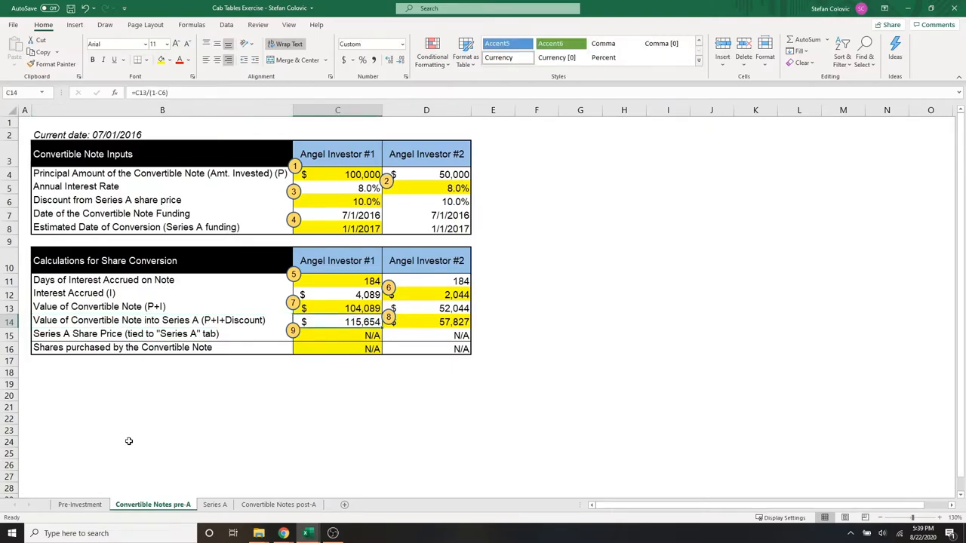
{"action": "double_click", "coordinate": [338, 322]}
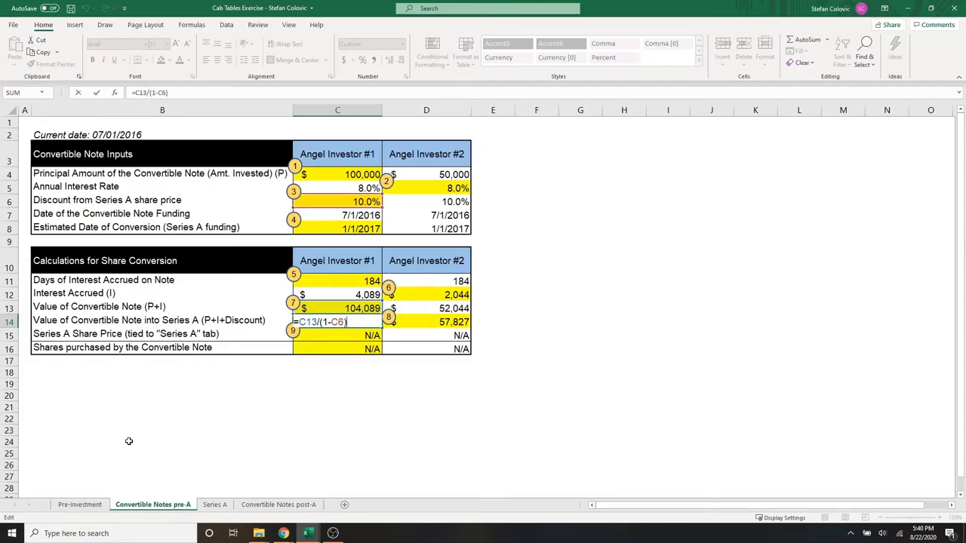
{"action": "key", "text": "Return"}
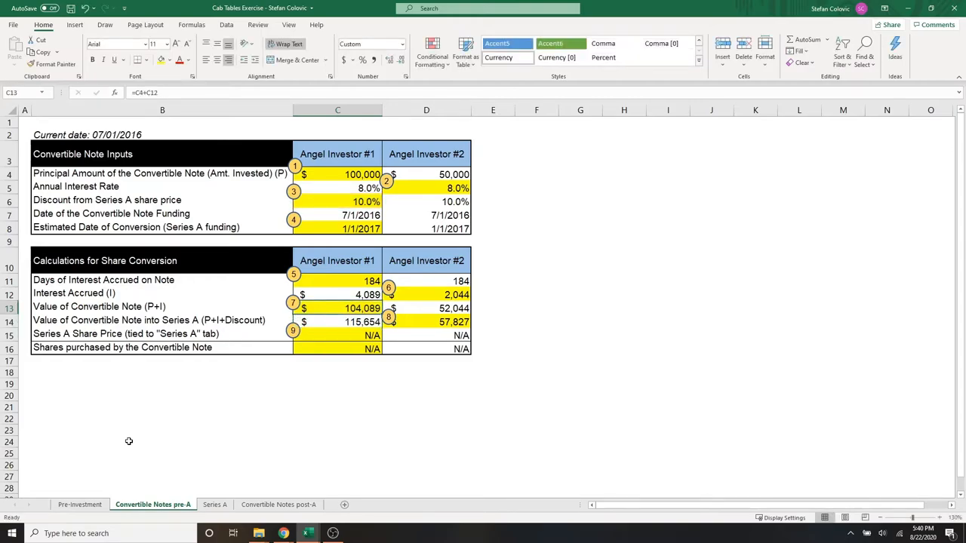
{"action": "left_click", "coordinate": [337, 320]}
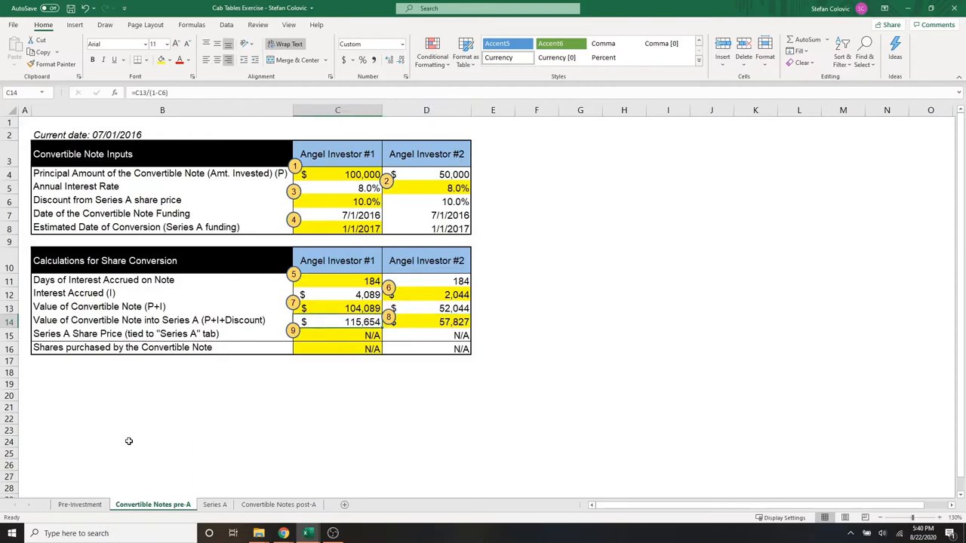
- Review investor 1's N/A Series A share price and shares purchased rows
{"action": "left_click", "coordinate": [162, 333]}
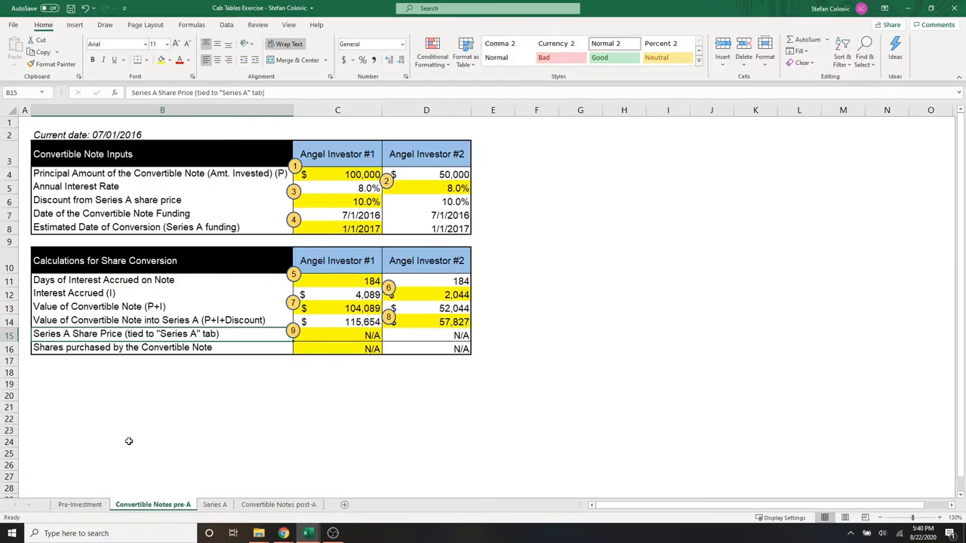
{"action": "left_click", "coordinate": [337, 347]}
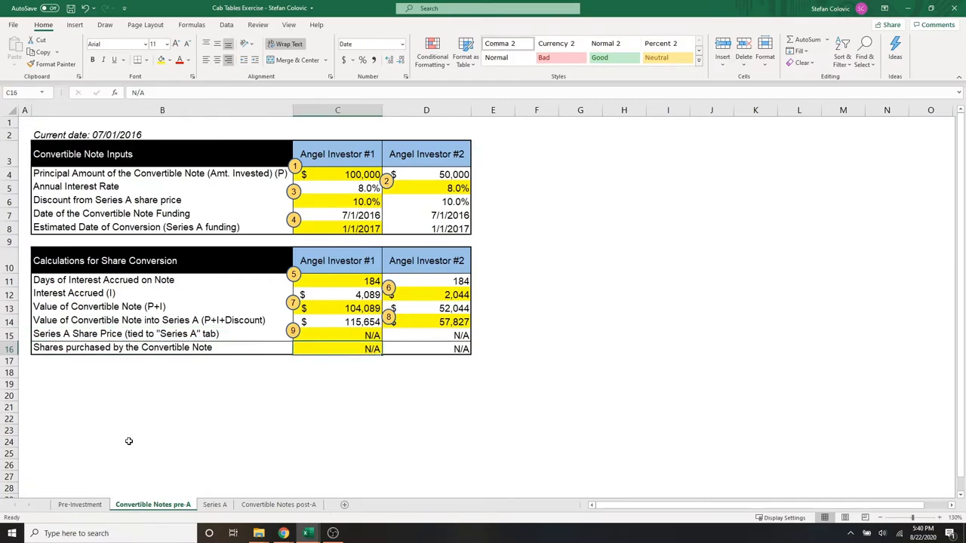
{"action": "left_click", "coordinate": [337, 334]}
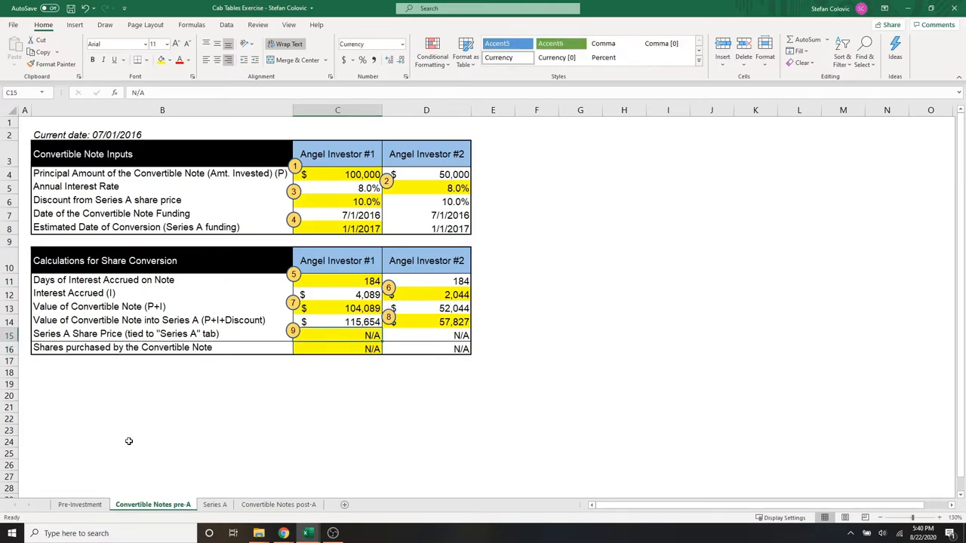
{"action": "left_click", "coordinate": [337, 347]}
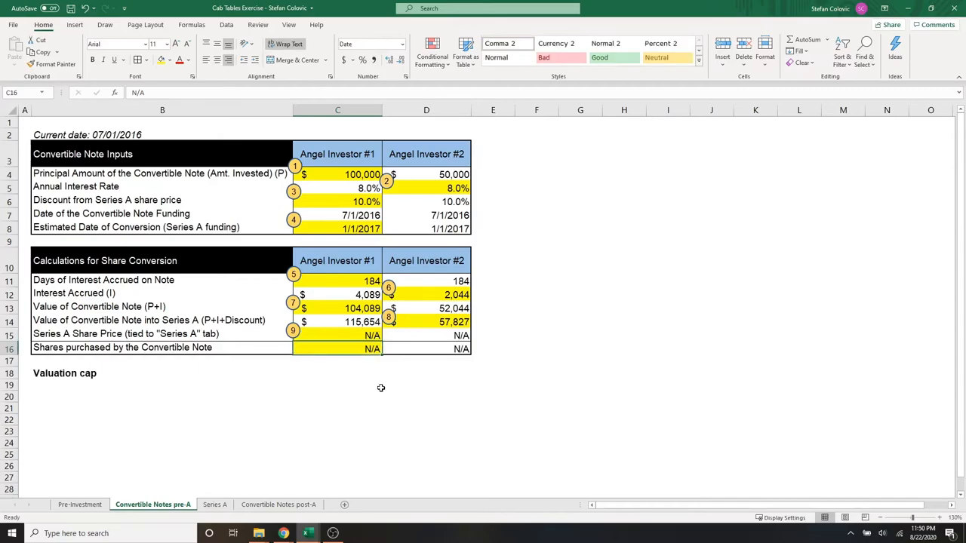